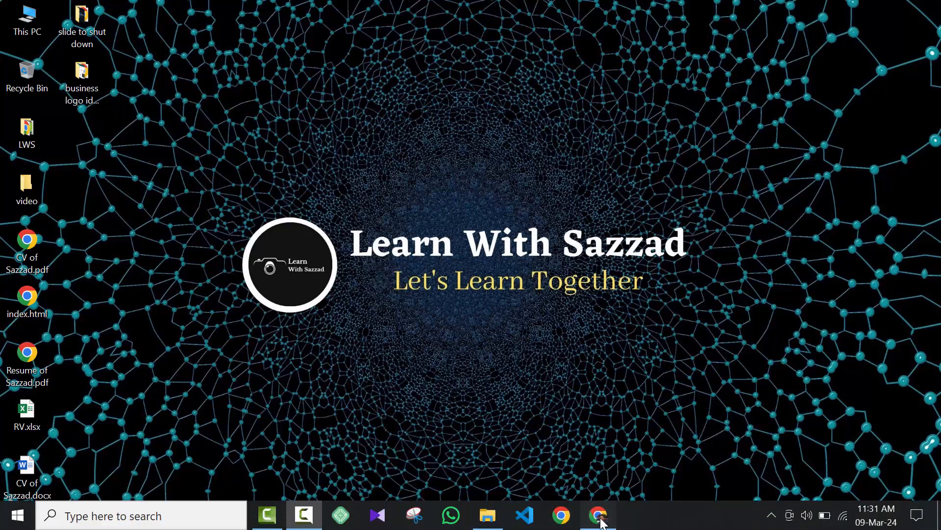
Launch Chrome and navigate to the chrome://flags/ experimental features page.
{"action": "left_click", "coordinate": [598, 515]}
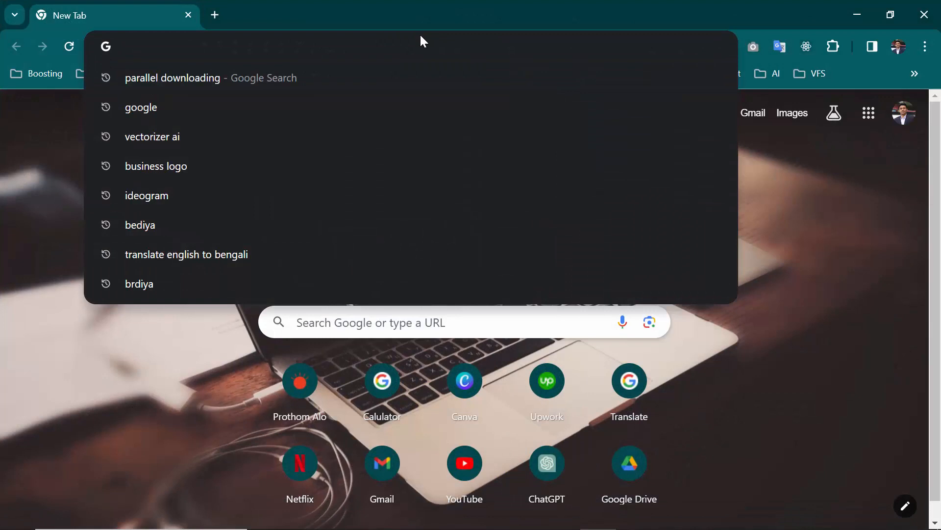
{"action": "type", "text": "chrome://flags/"}
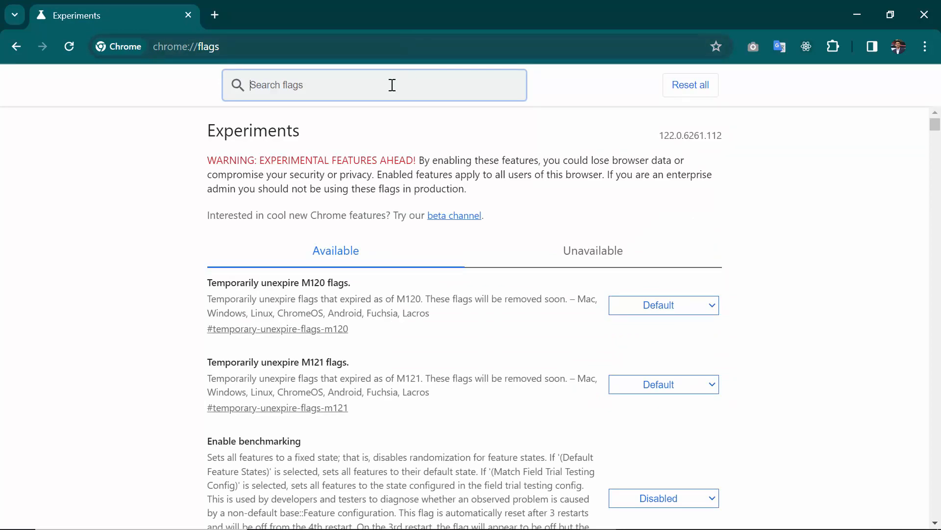
Search the flags list for "parallel downloading".
{"action": "type", "text": "parallel downloading"}
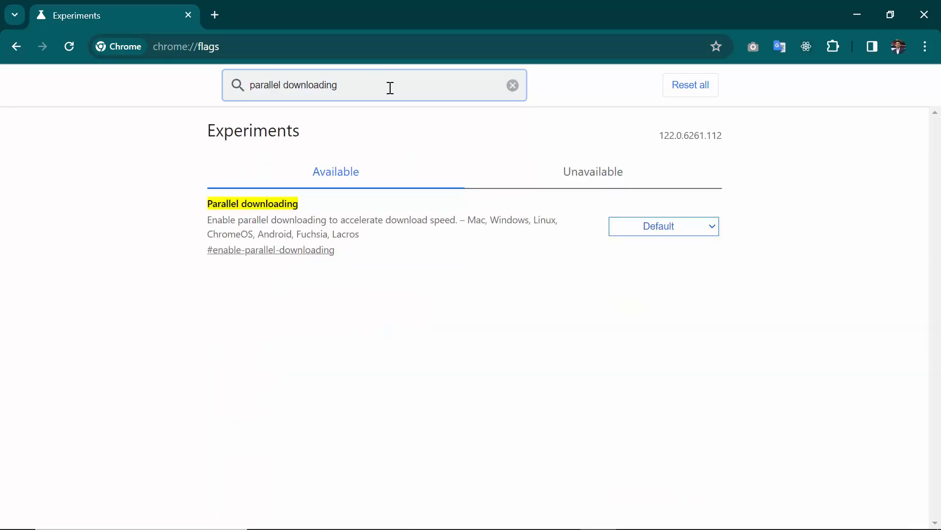
{"action": "mouse_move", "coordinate": [564, 251]}
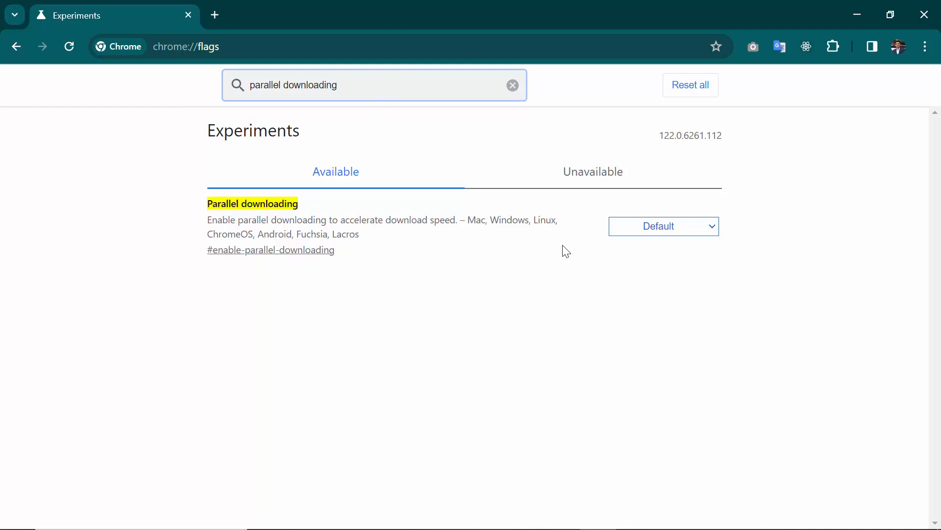
{"action": "mouse_move", "coordinate": [622, 220]}
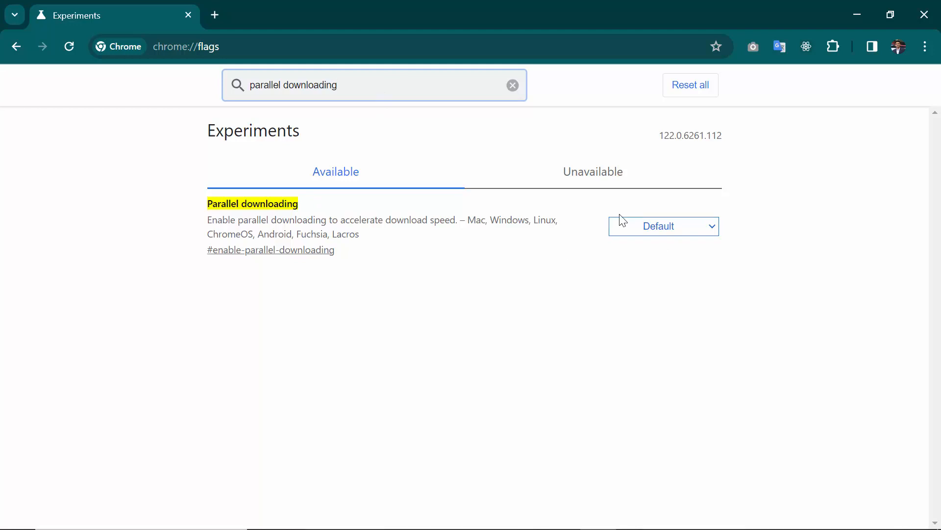
Set the Parallel downloading flag from Default to Enabled.
{"action": "left_click", "coordinate": [663, 225]}
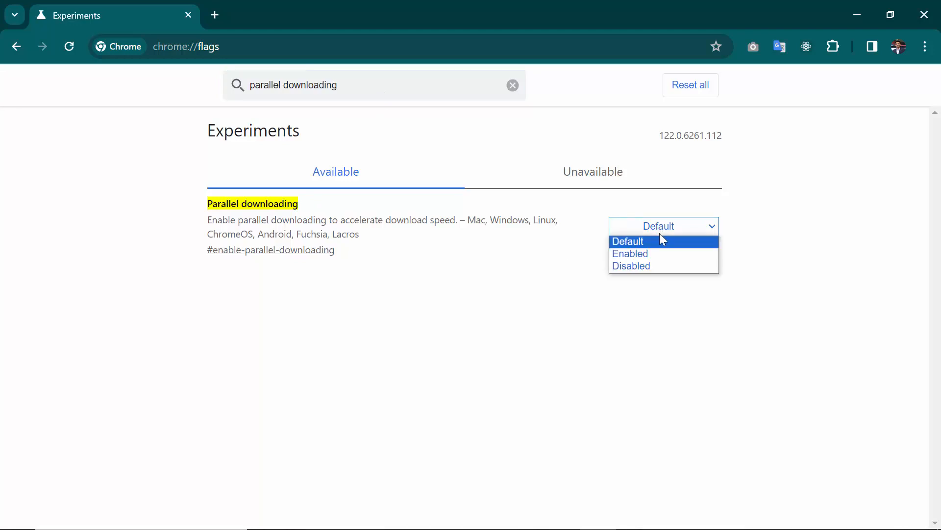
{"action": "left_click", "coordinate": [630, 253]}
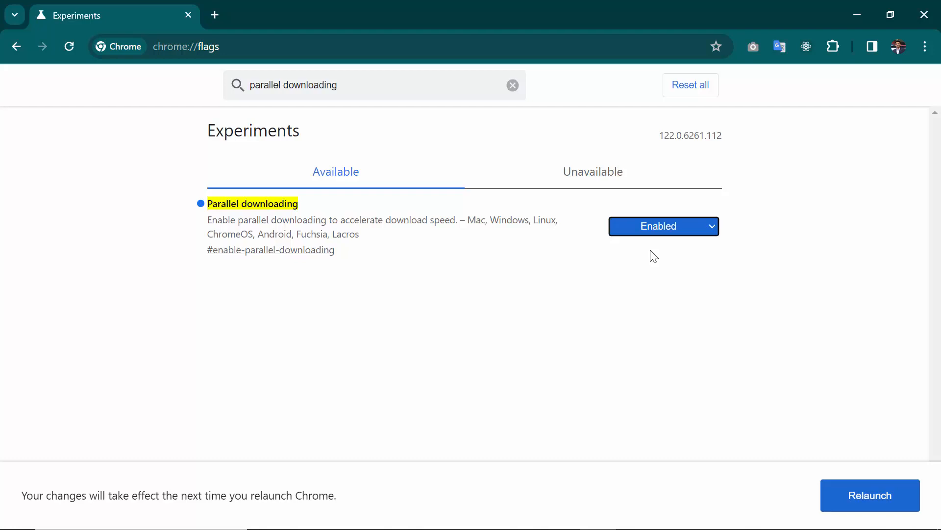
{"action": "mouse_move", "coordinate": [686, 238]}
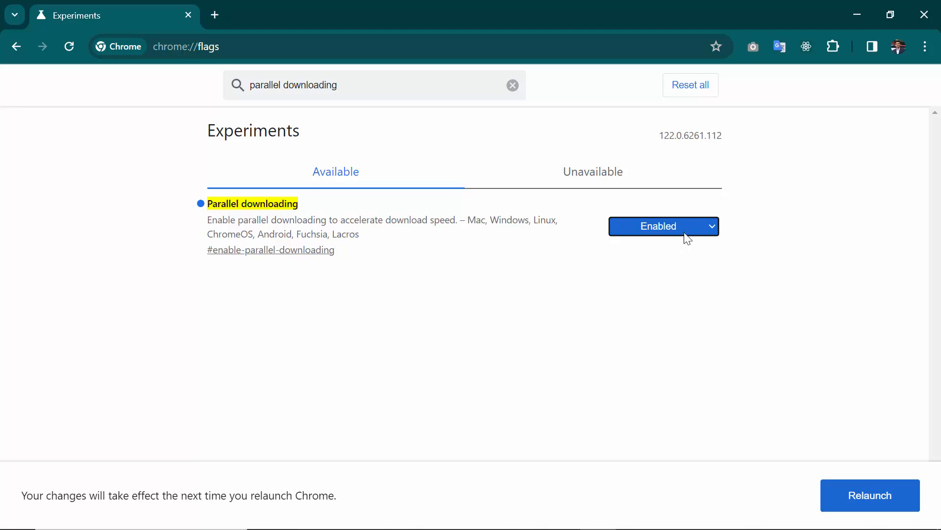
Keep Parallel downloading on Enabled and relaunch Chrome to apply it.
{"action": "left_click", "coordinate": [663, 225]}
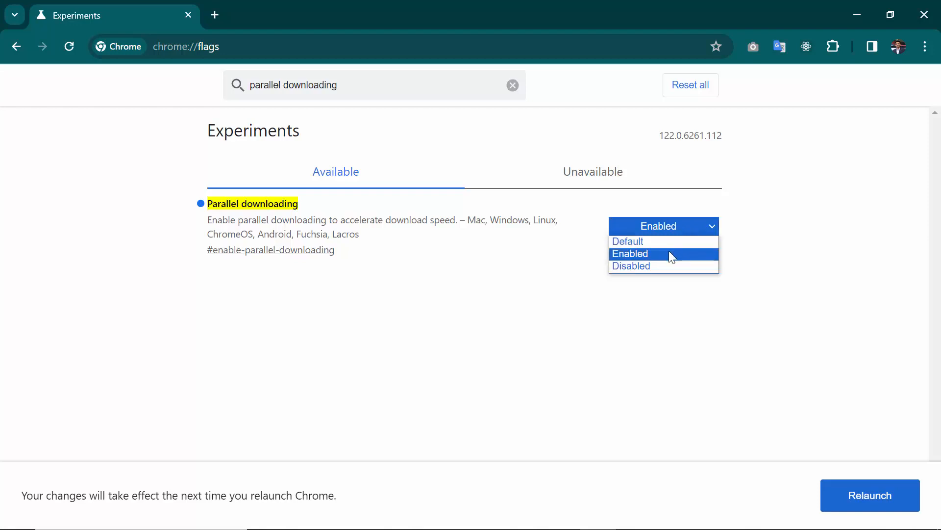
{"action": "left_click", "coordinate": [630, 253]}
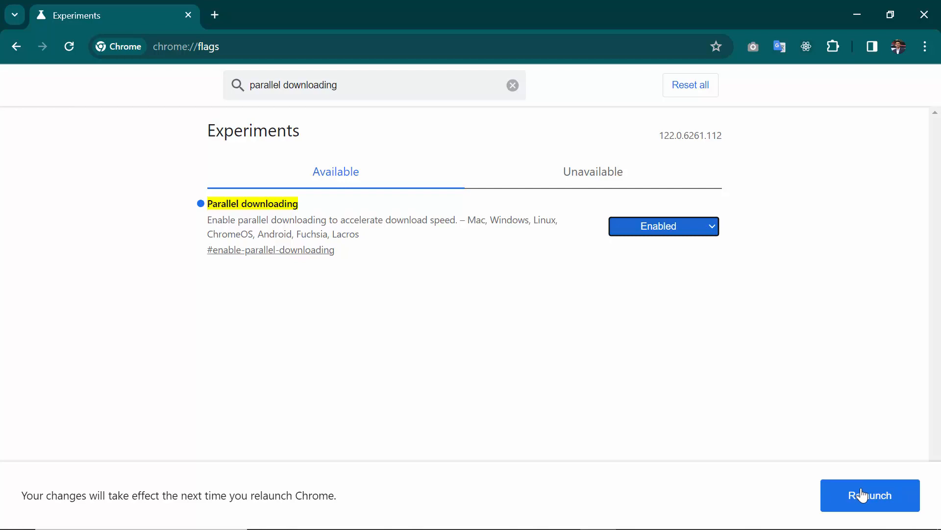
{"action": "left_click", "coordinate": [512, 85]}
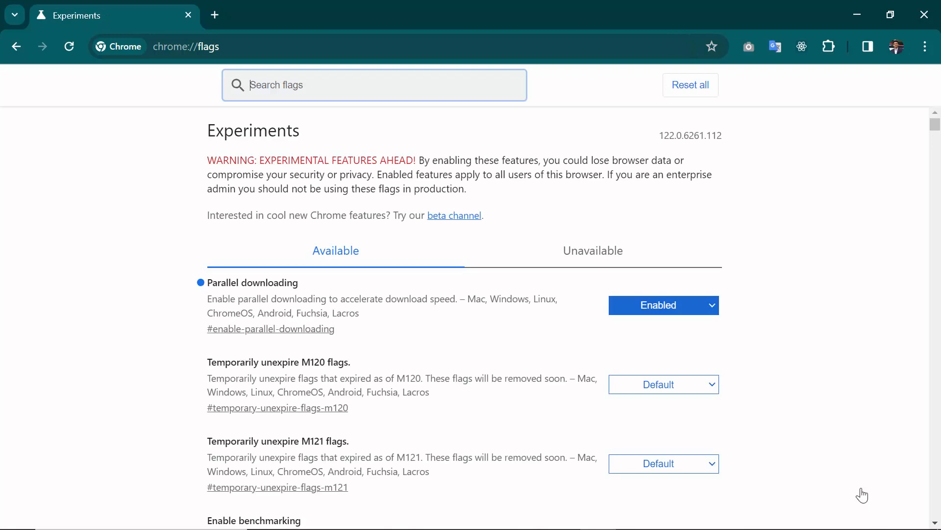